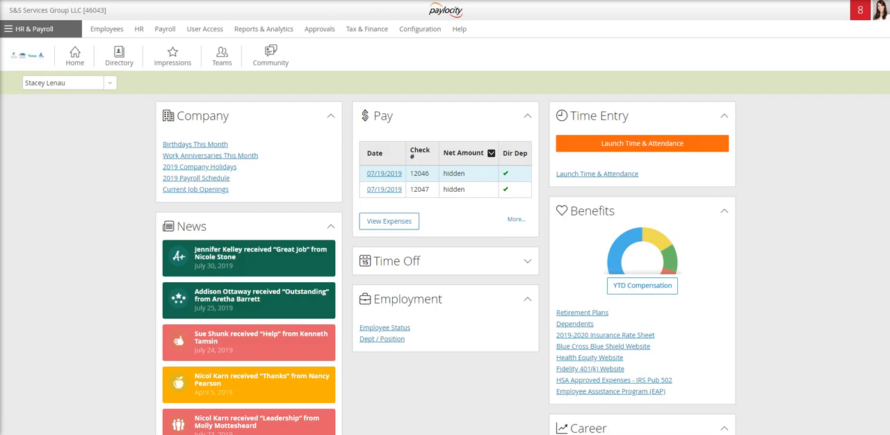
mouse_move(82, 122)
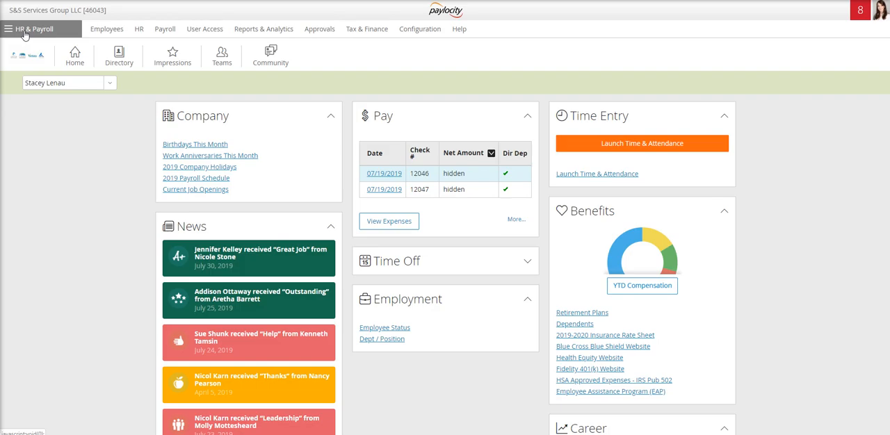
- Switch from the home page to the Expense module via the main menu
click(9, 28)
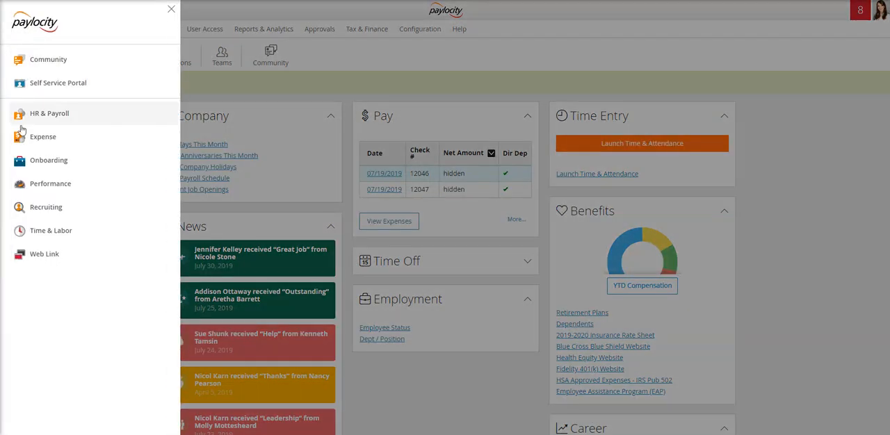
click(42, 136)
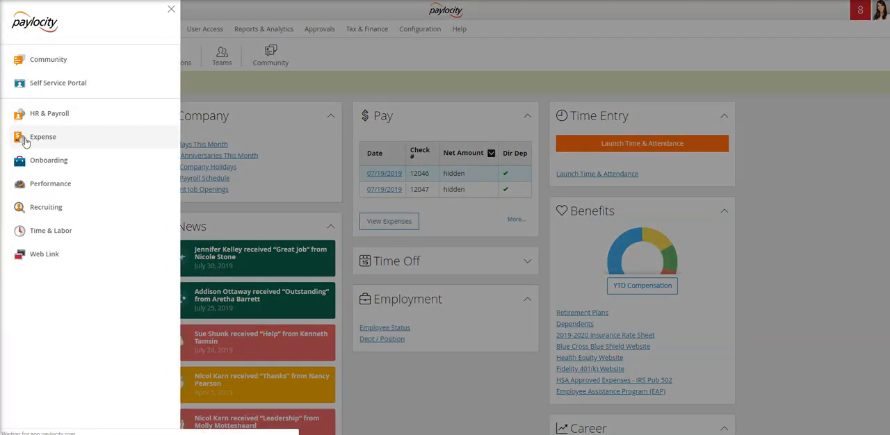
click(43, 136)
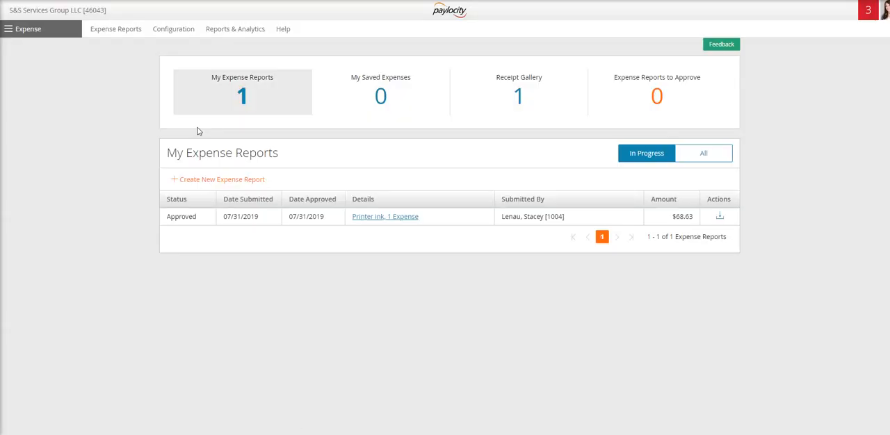
mouse_move(217, 179)
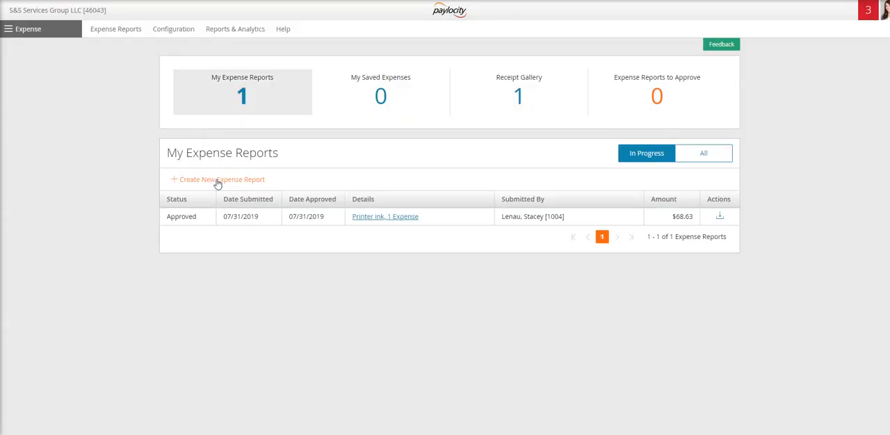
- Create a new expense report with title Demo and business purpose Test
click(221, 179)
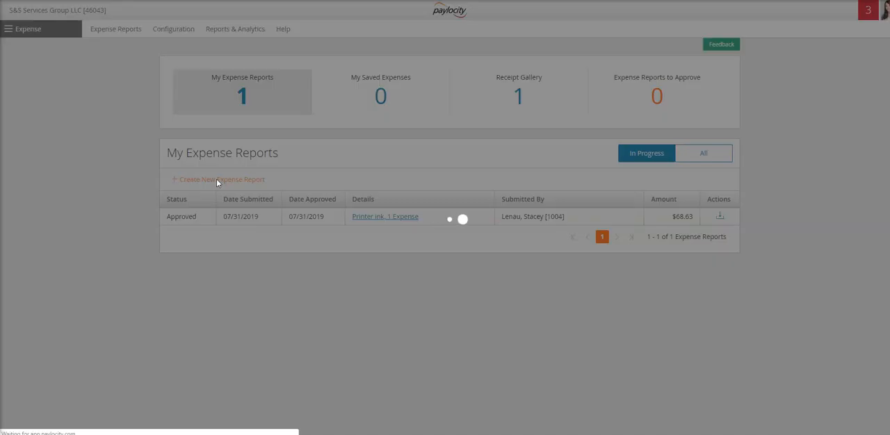
click(222, 179)
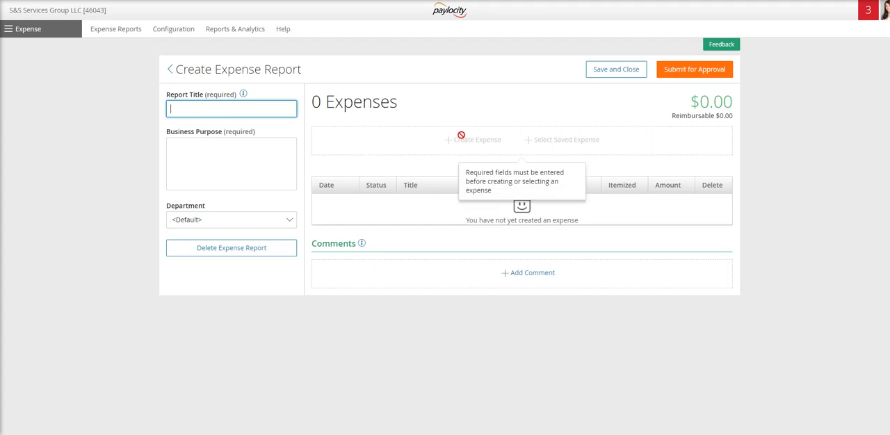
mouse_move(559, 145)
text(Demo)
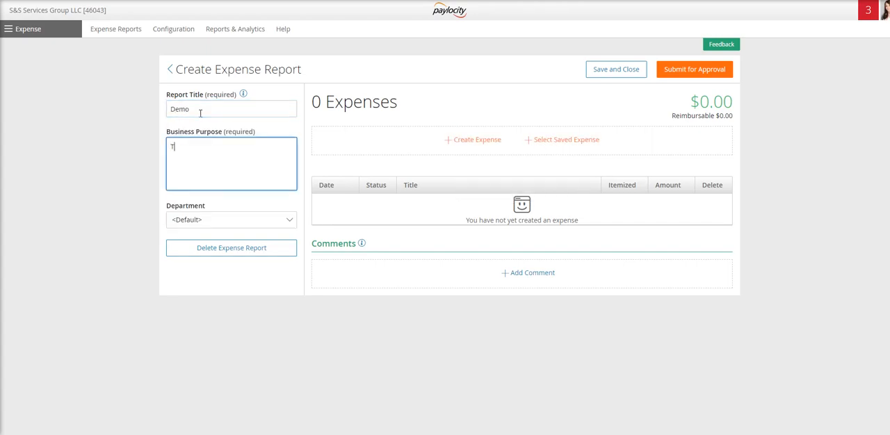
text(Test)
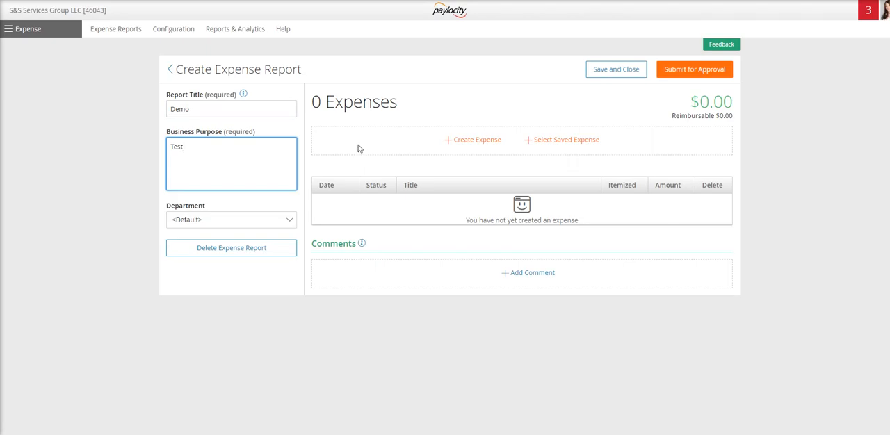
mouse_move(464, 139)
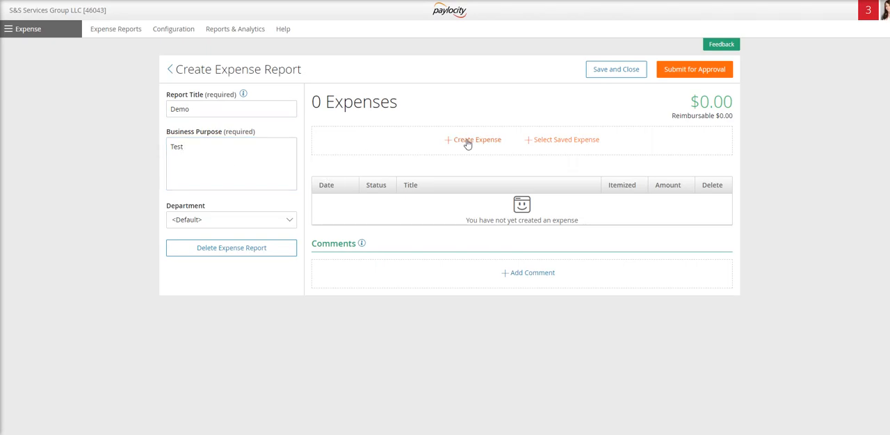
- Add a Meal expense 'Pizza demo' dated 7/26/2019 for 15.98 with note 'HR Lunch'
click(473, 139)
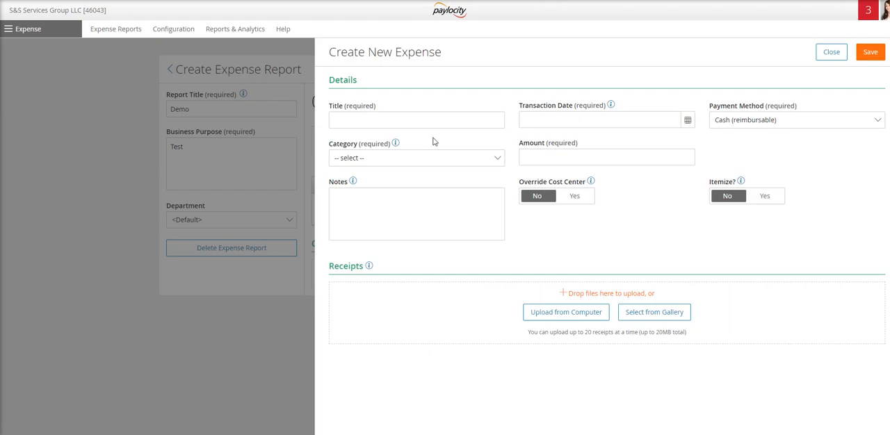
mouse_move(518, 151)
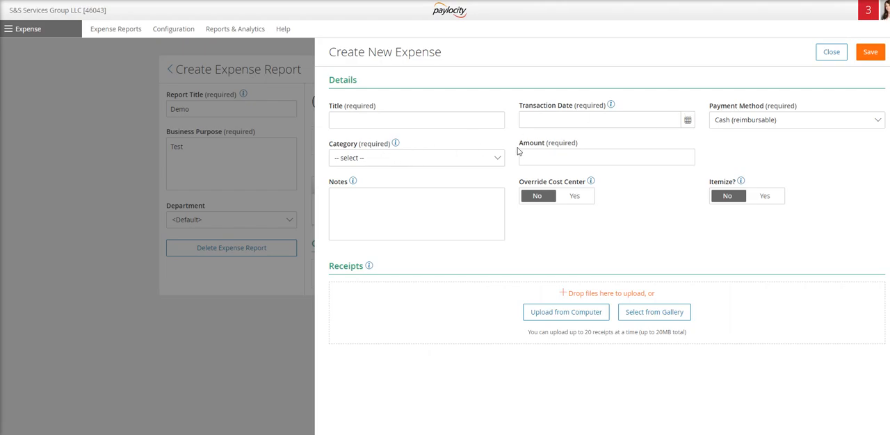
click(417, 119)
text(Pizza demo)
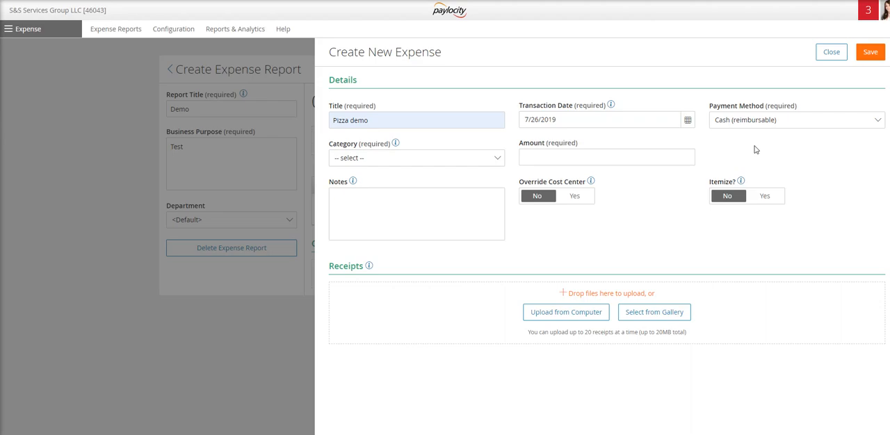
mouse_move(725, 125)
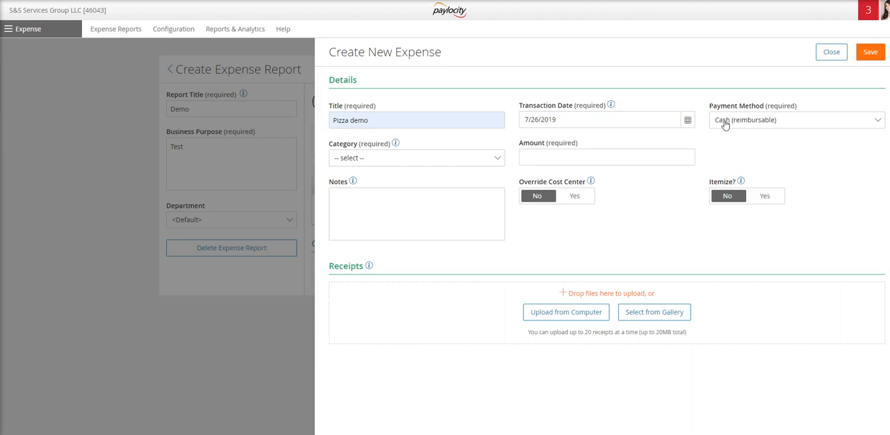
mouse_move(768, 127)
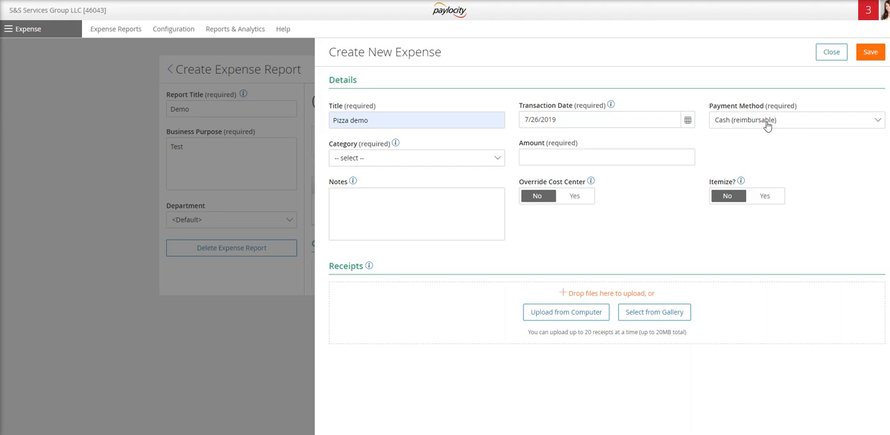
mouse_move(729, 148)
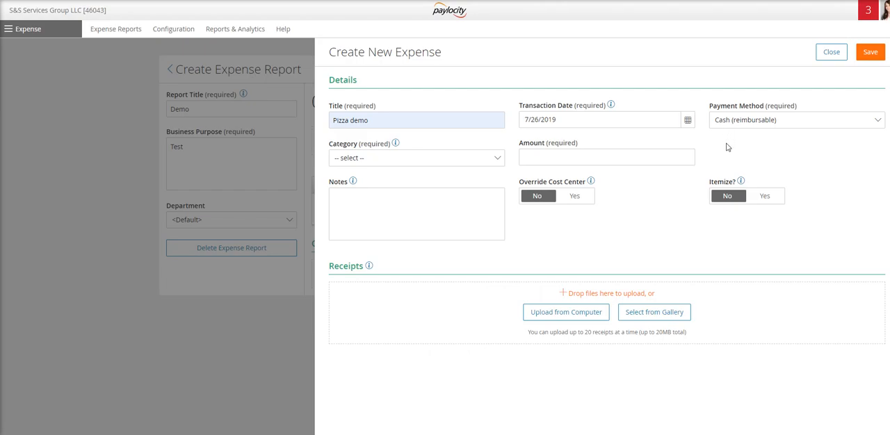
mouse_move(496, 162)
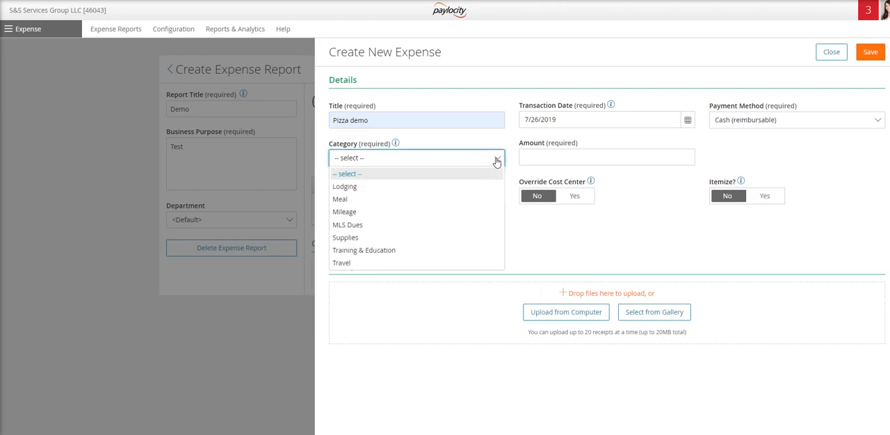
click(340, 198)
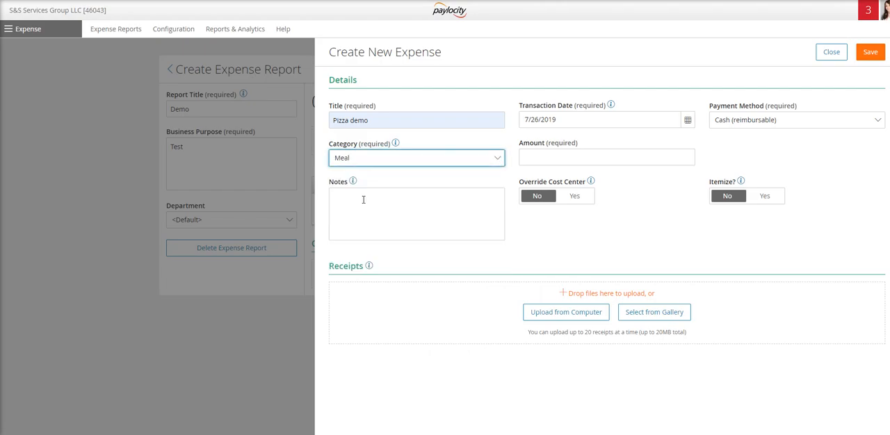
click(606, 155)
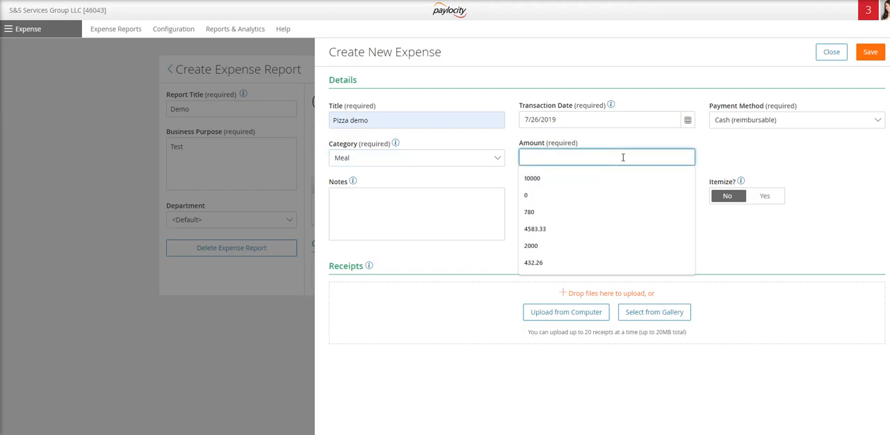
text(15.98)
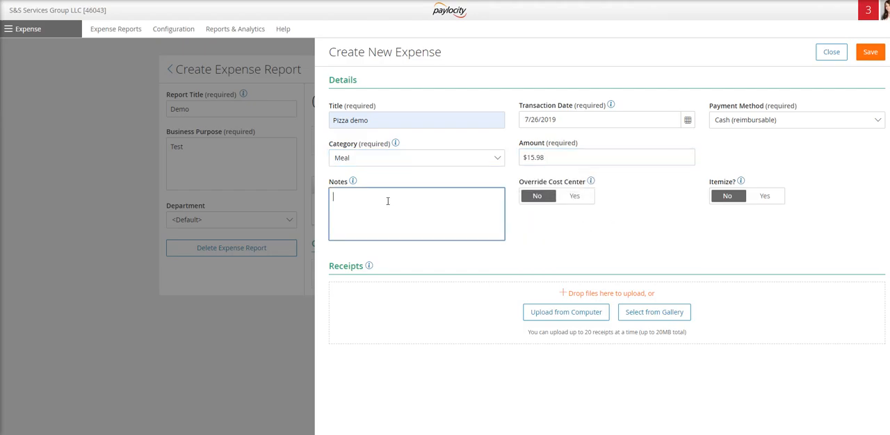
text(HR Lunch)
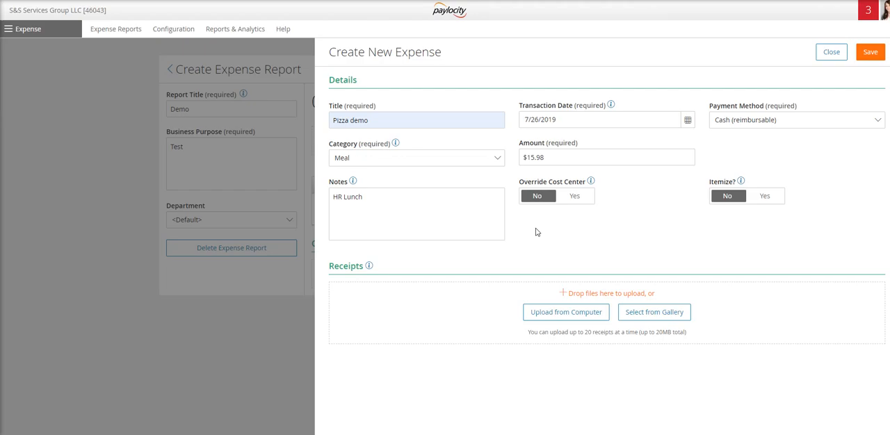
mouse_move(533, 231)
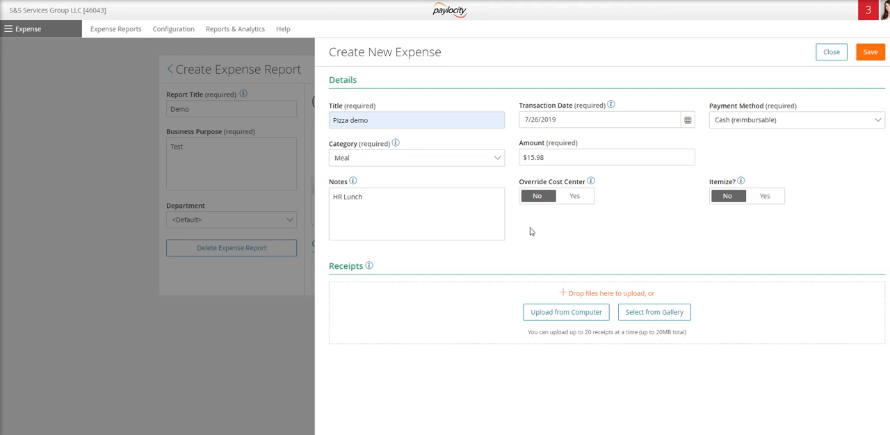
mouse_move(525, 289)
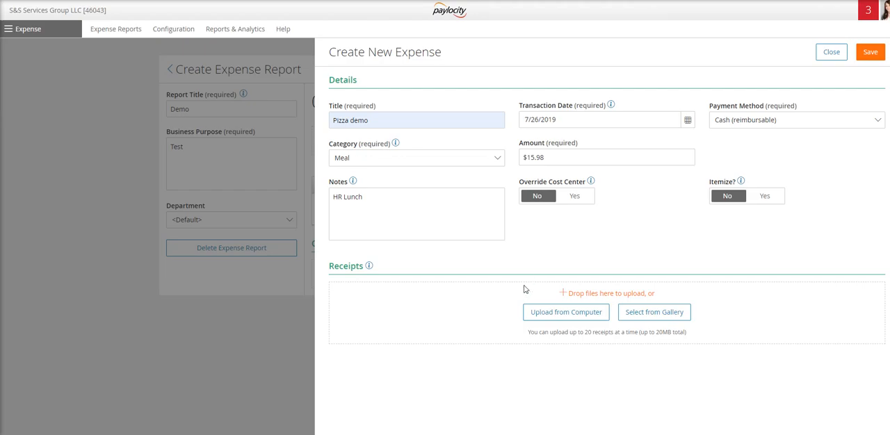
mouse_move(606, 301)
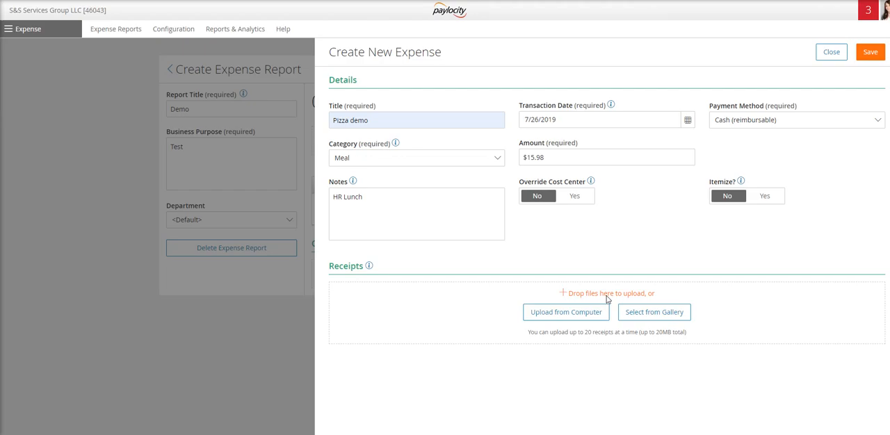
mouse_move(564, 311)
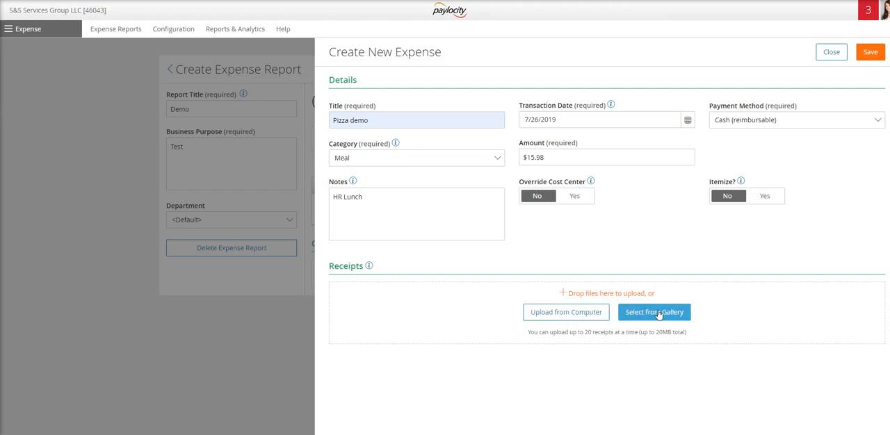
mouse_move(673, 317)
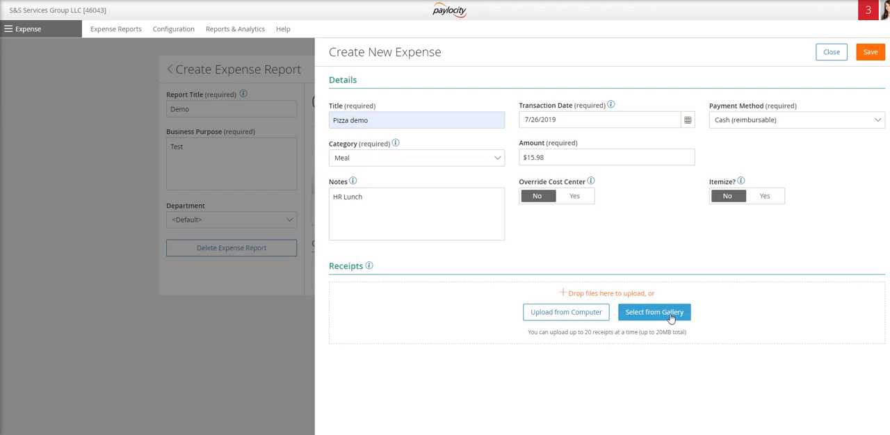
- Attach a receipt image from the gallery to the Pizza demo expense
click(653, 311)
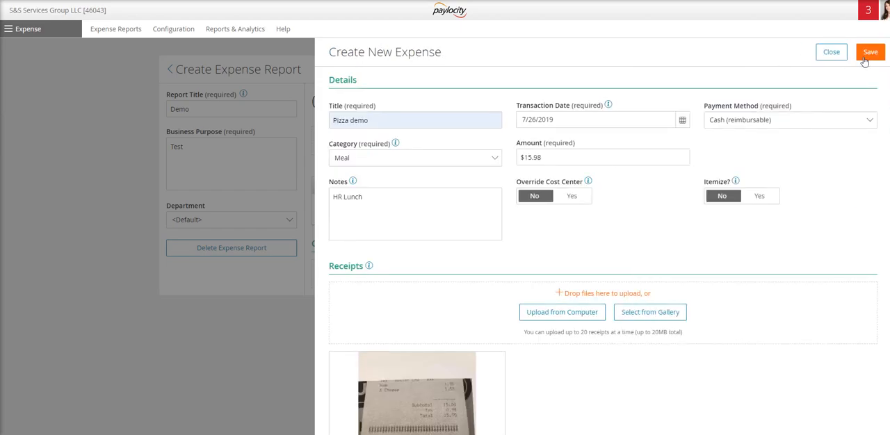
- Save the Pizza demo expense so the Demo report shows $15.98, dismissing the banner
click(870, 53)
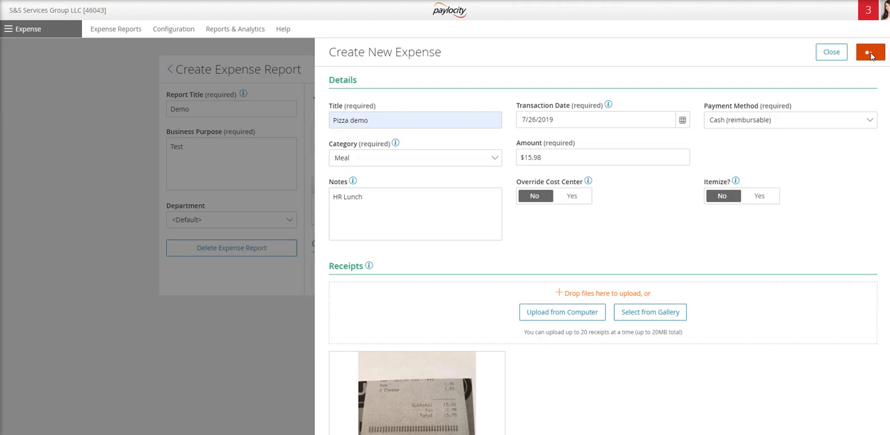
click(870, 53)
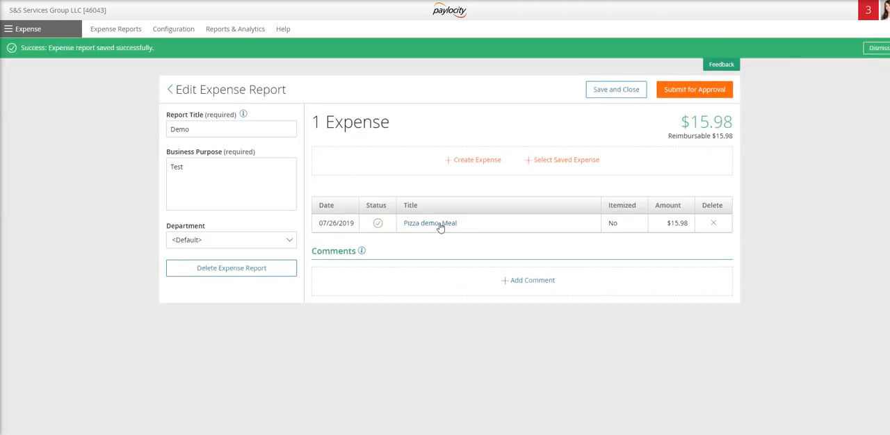
mouse_move(515, 234)
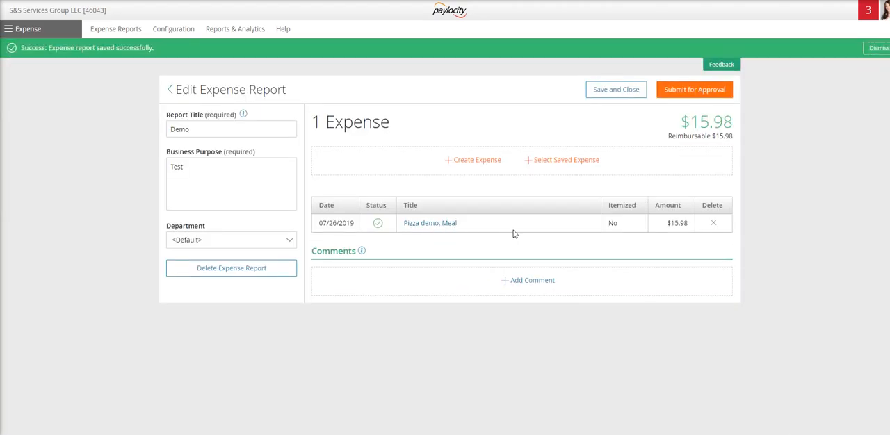
click(879, 48)
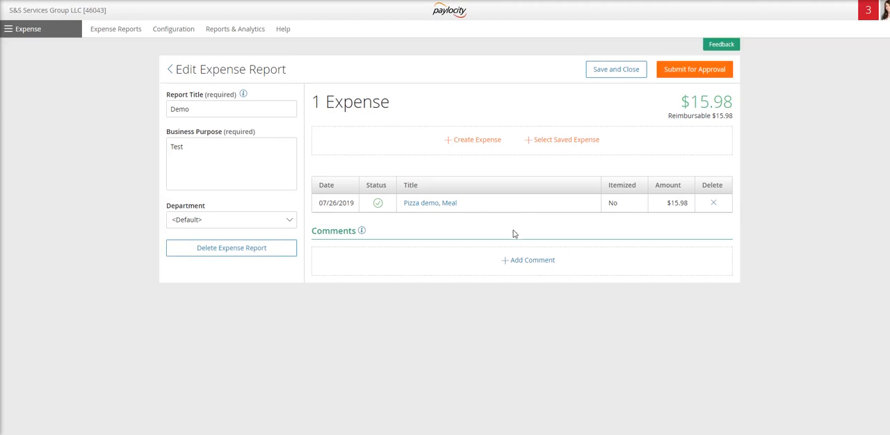
mouse_move(470, 139)
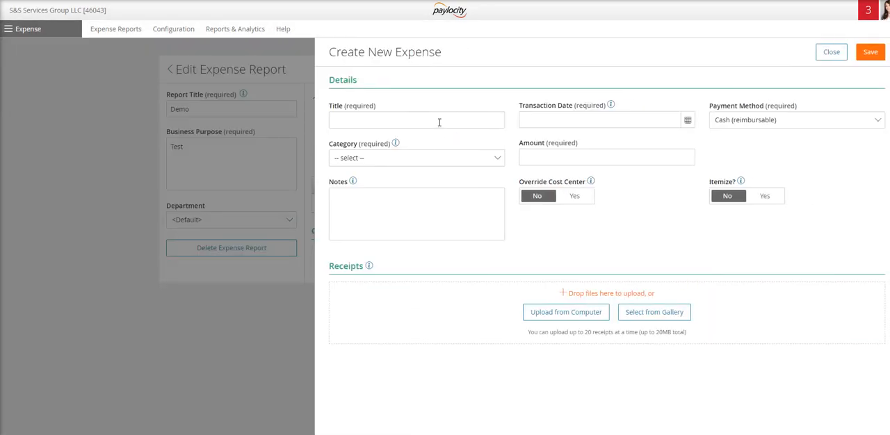
- Fill in a new expense 'Mileage to Wilmington' dated 7/19/2019 in the Mileage category
text(Mileage to Wilm)
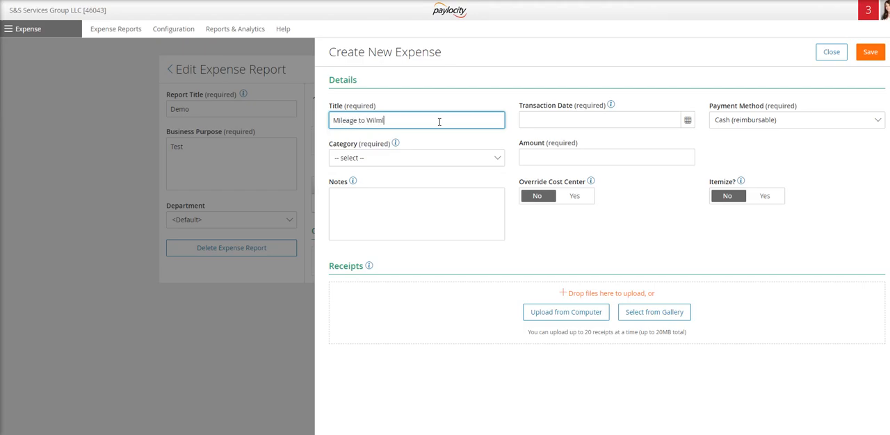
text(ington)
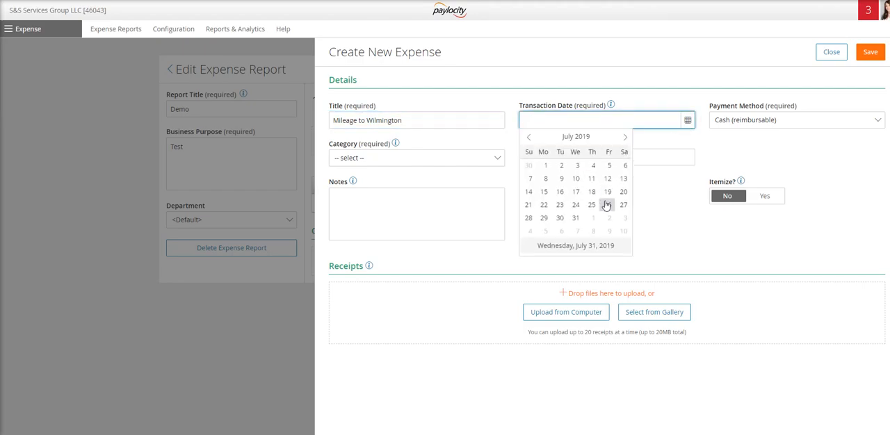
click(607, 192)
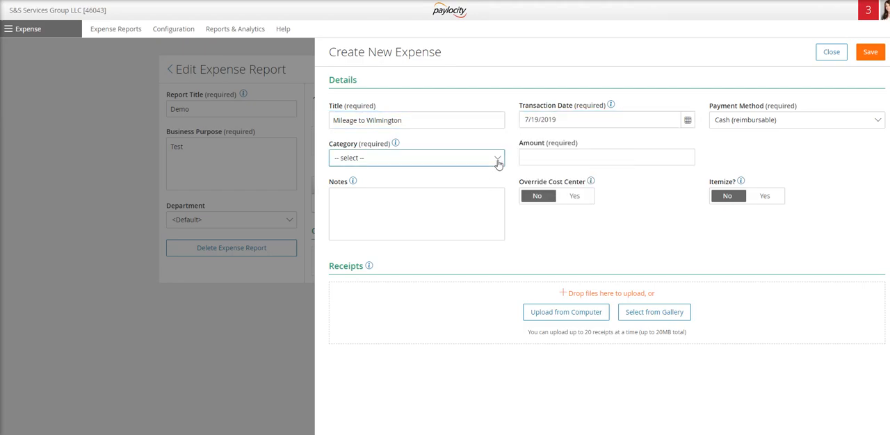
click(497, 158)
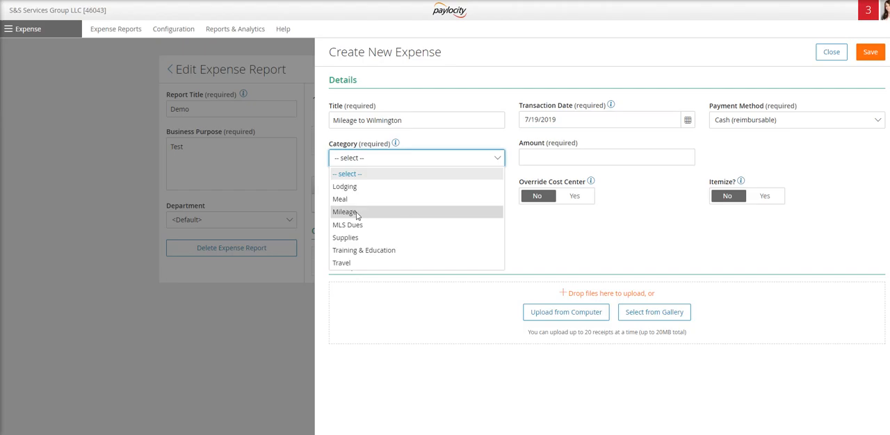
click(344, 212)
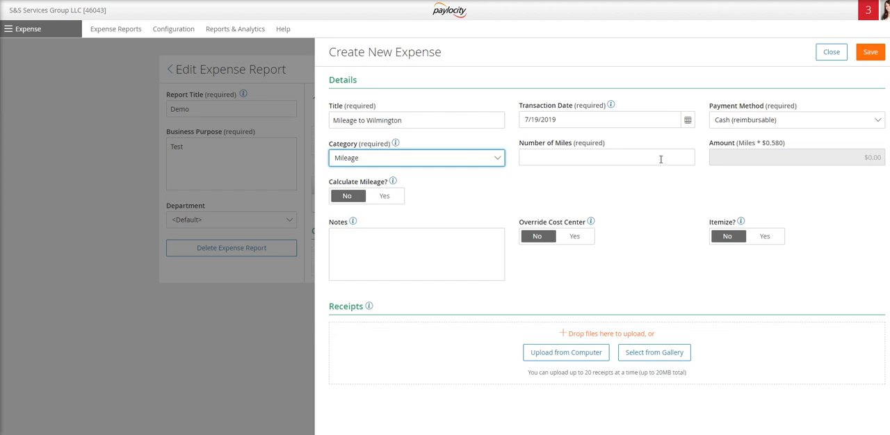
- Enter 150 miles so the mileage amount calculates to $87.00
click(606, 157)
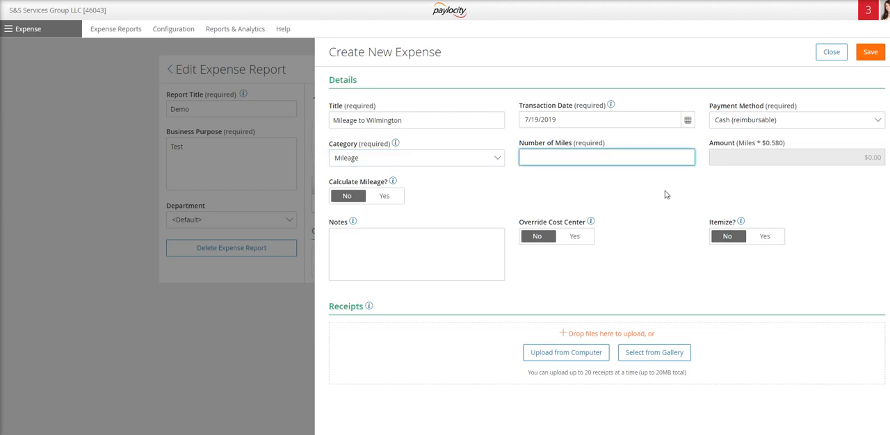
text(1)
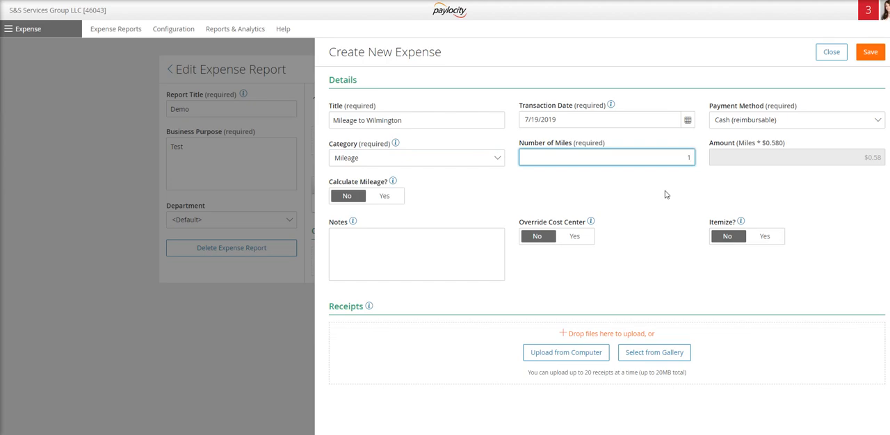
text(150)
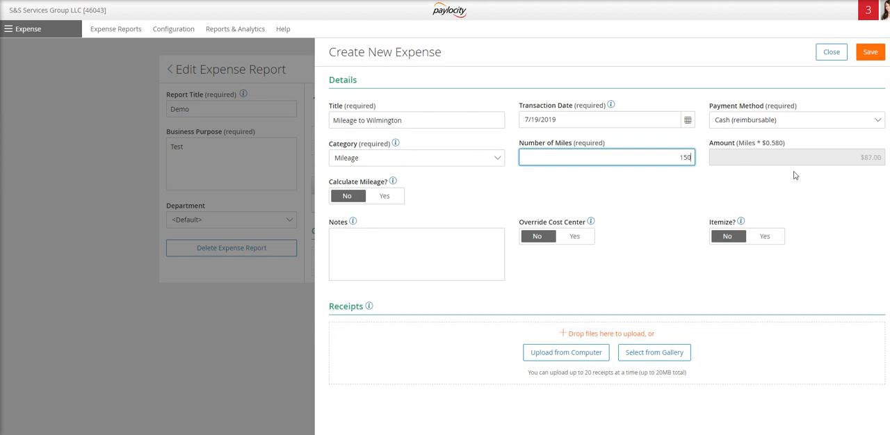
mouse_move(877, 171)
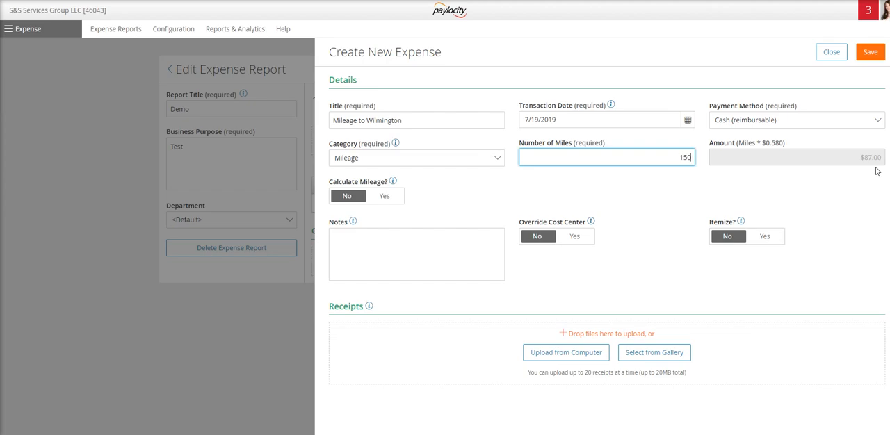
mouse_move(812, 155)
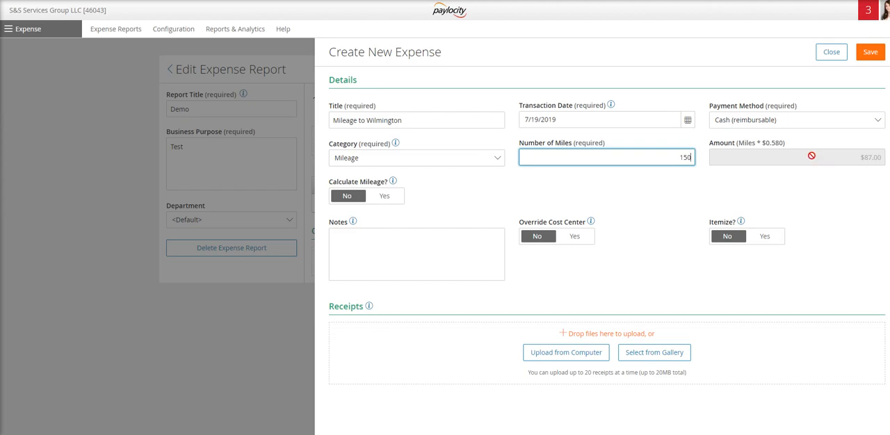
mouse_move(795, 147)
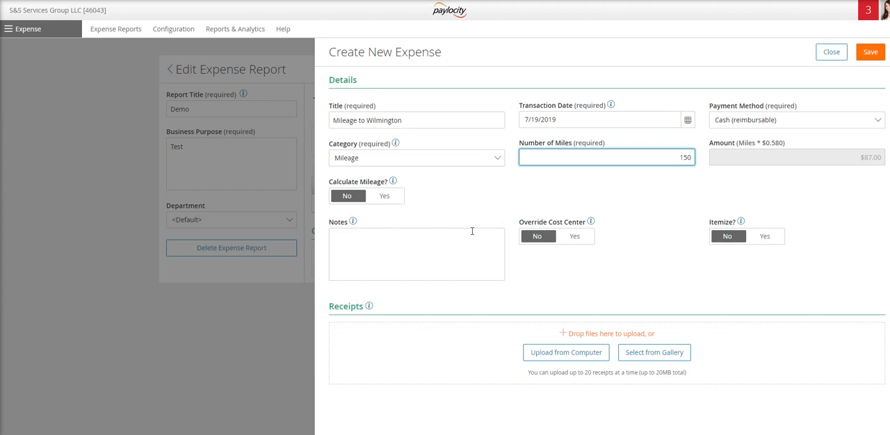
click(417, 253)
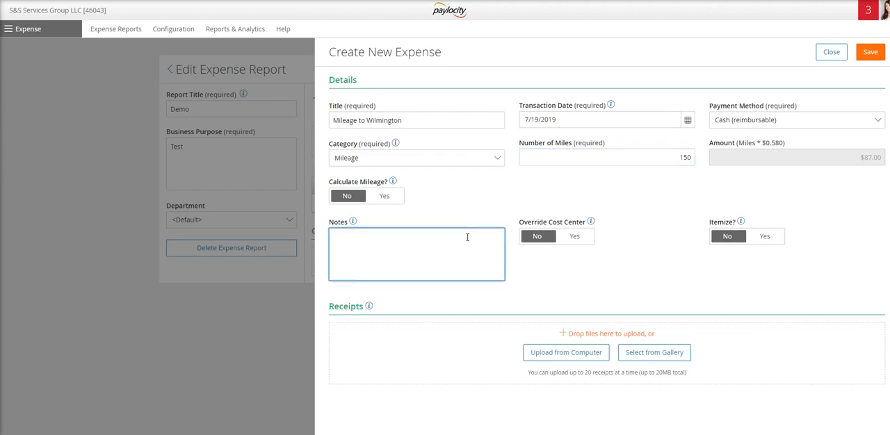
mouse_move(498, 327)
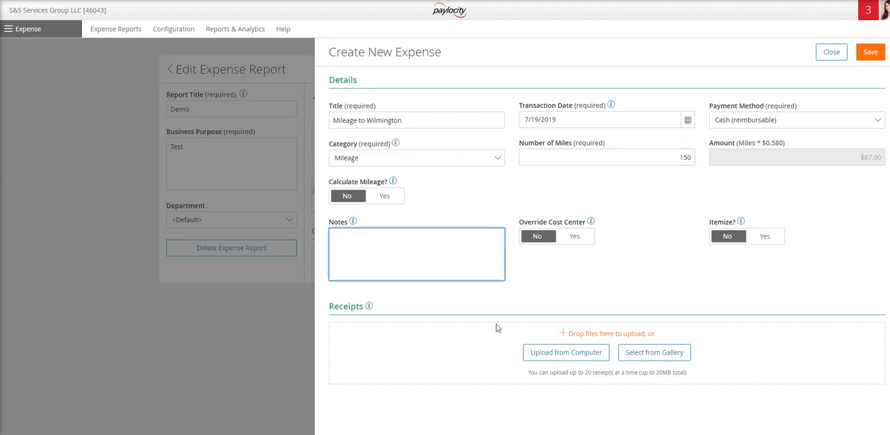
mouse_move(503, 326)
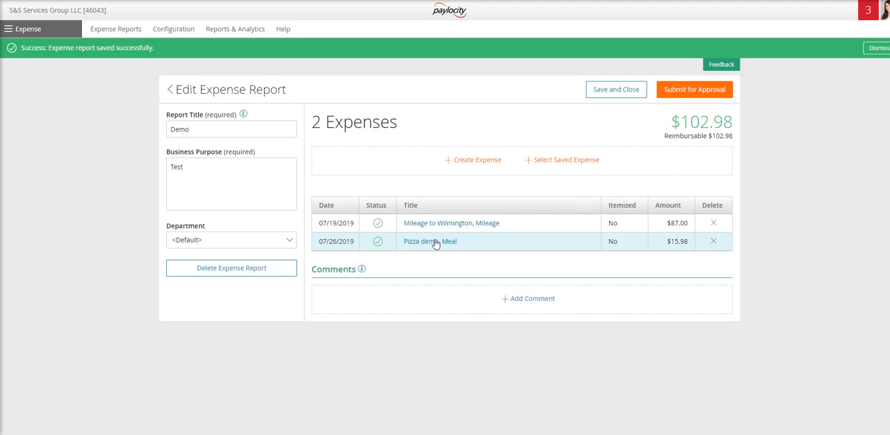
mouse_move(523, 186)
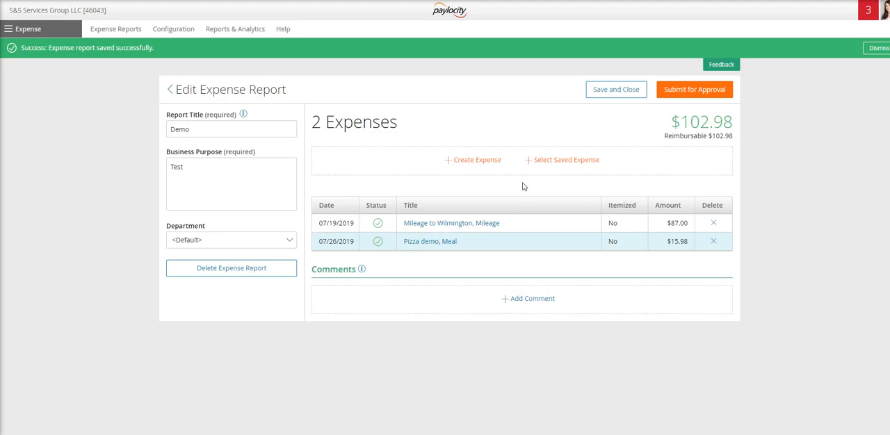
- Dismiss the saved banner after the mileage expense joins the Demo report at $102.98
click(877, 47)
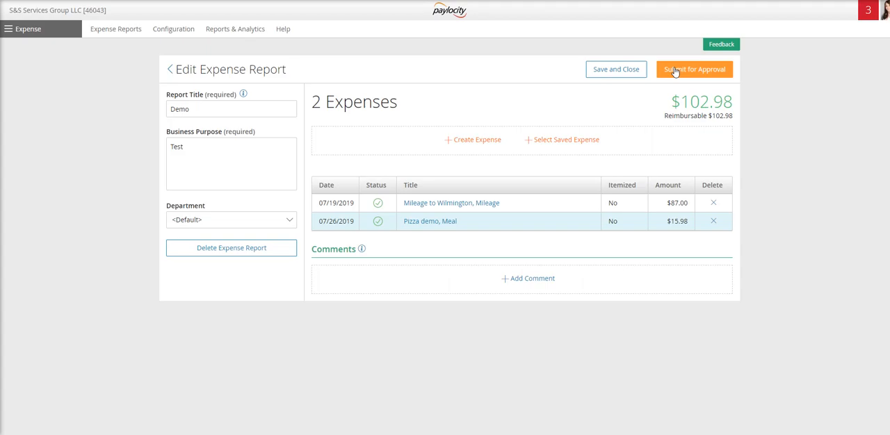
mouse_move(614, 70)
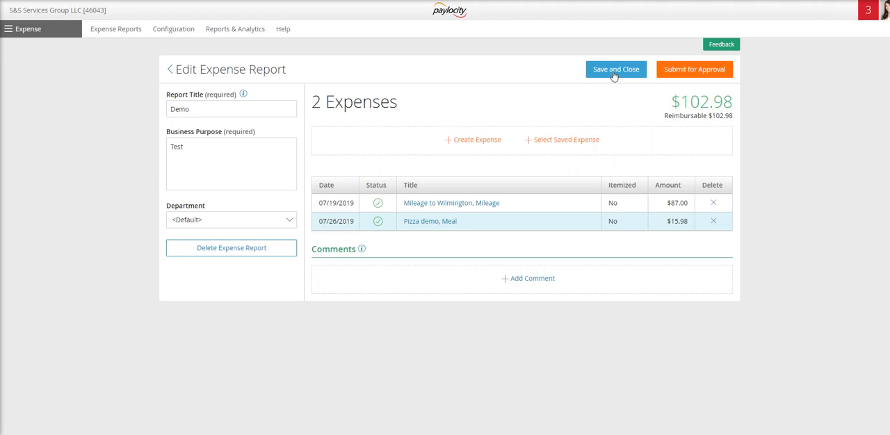
mouse_move(694, 69)
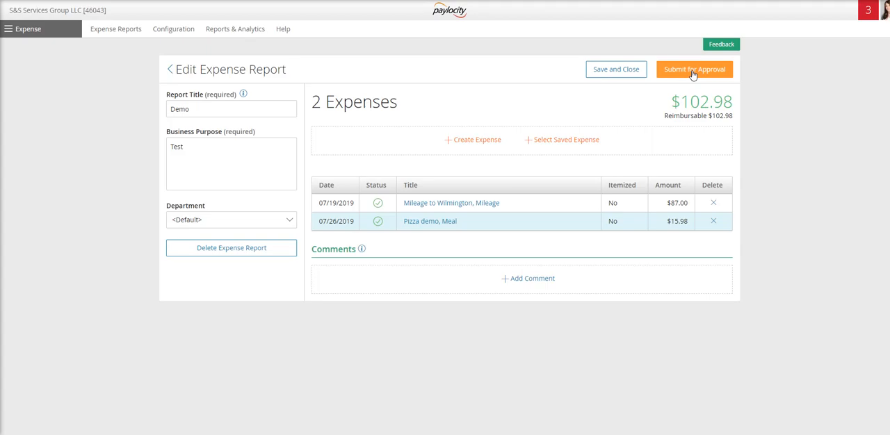
- Submit the Demo report for approval and dismiss the confirmation banner
click(693, 70)
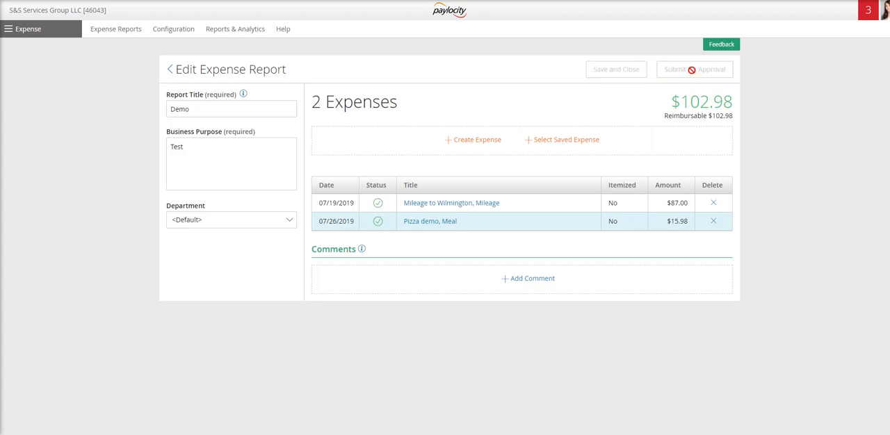
click(692, 69)
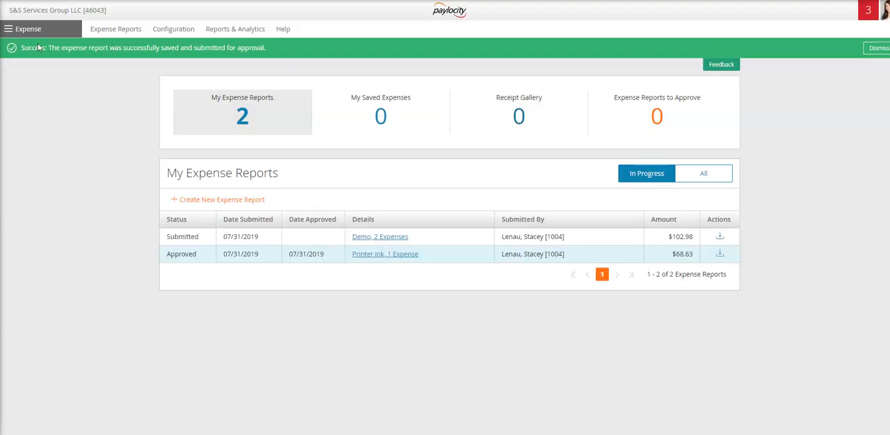
click(877, 47)
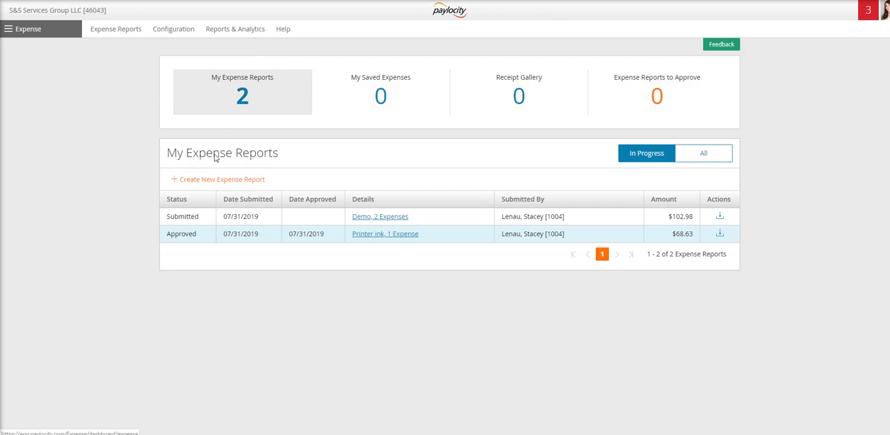
mouse_move(178, 223)
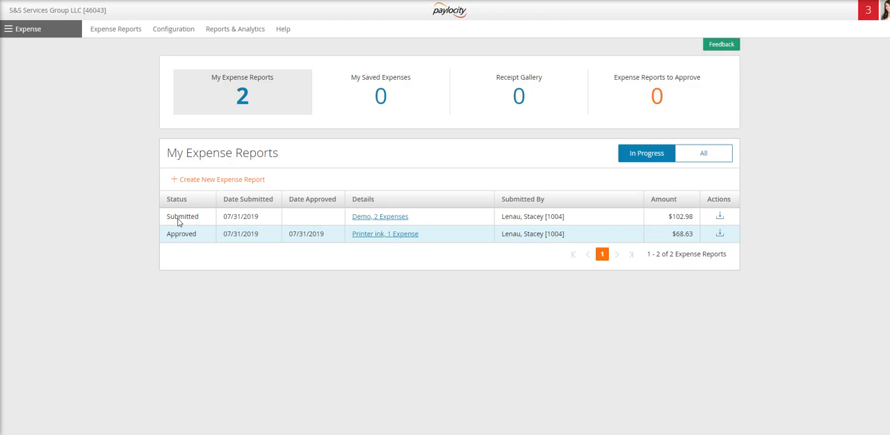